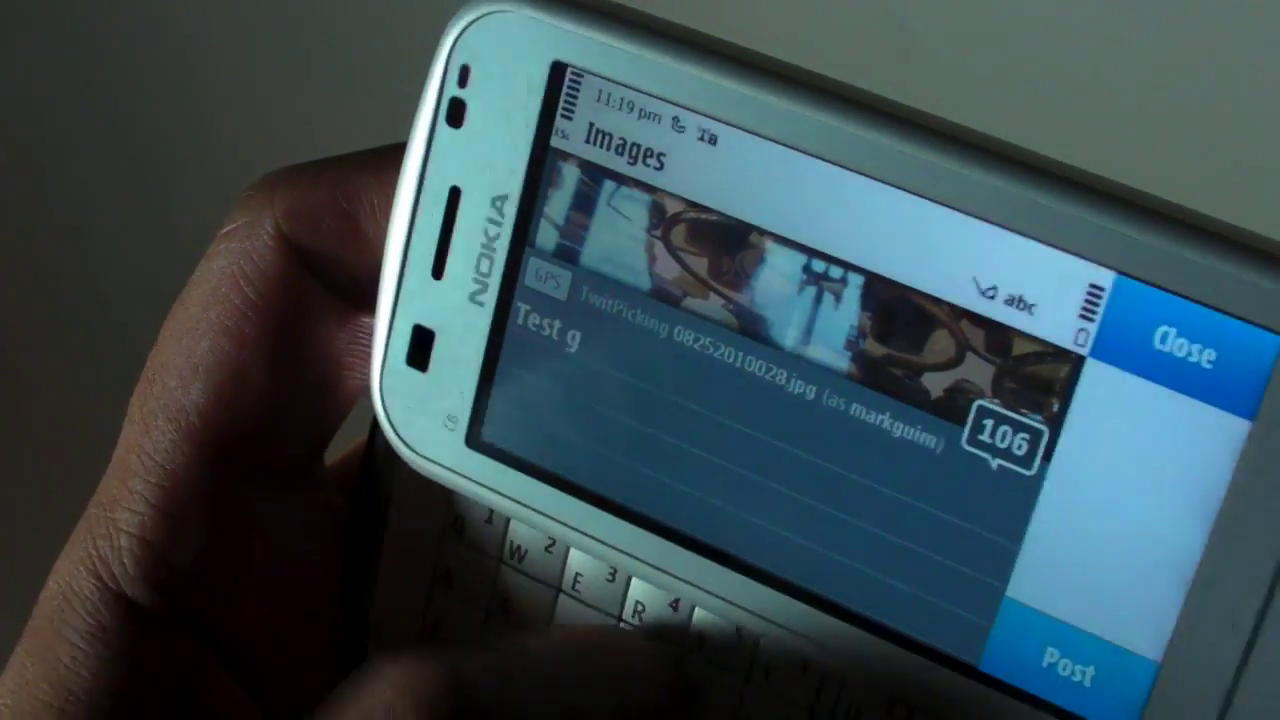
{"action": "type", "text": "ravity"}
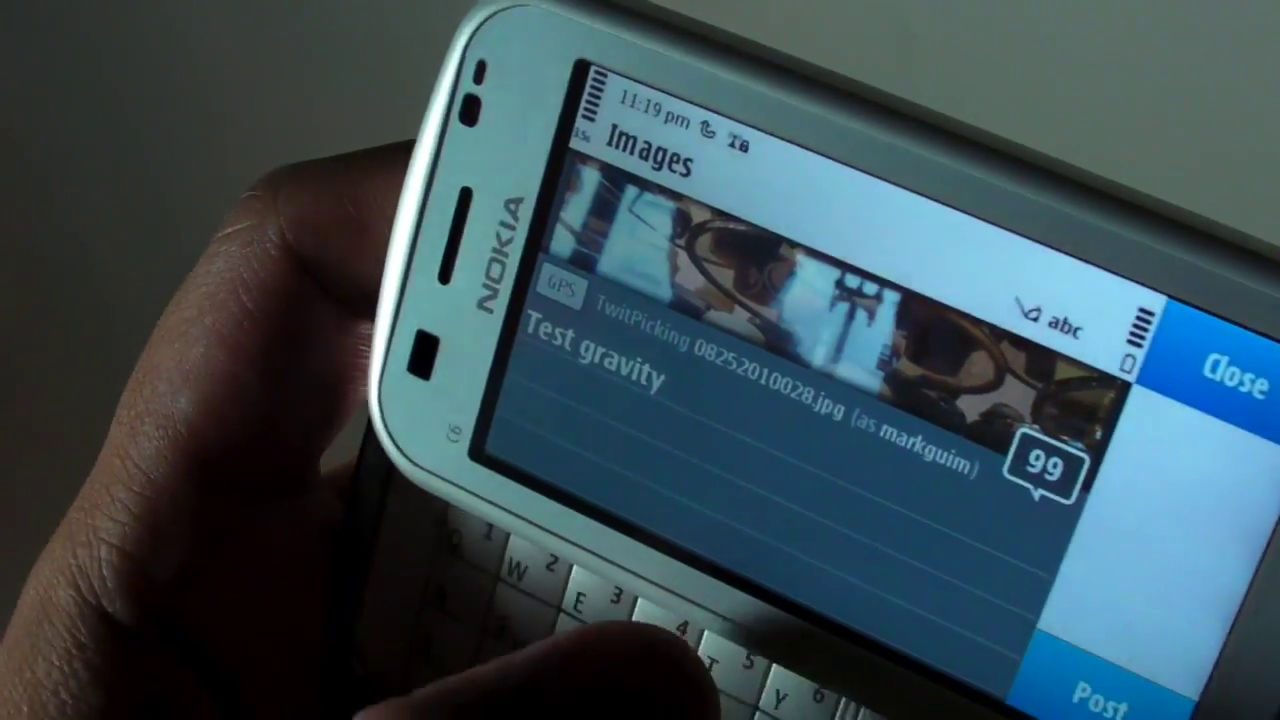